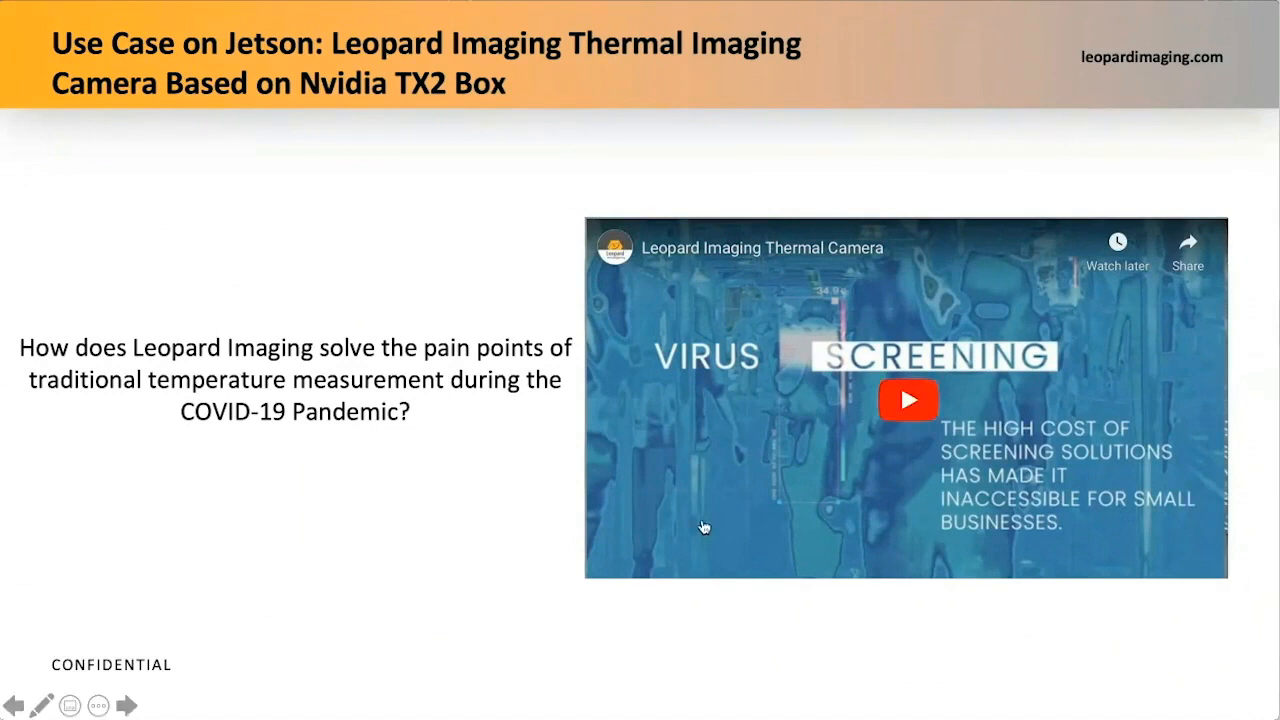
{"action": "mouse_move", "coordinate": [748, 464]}
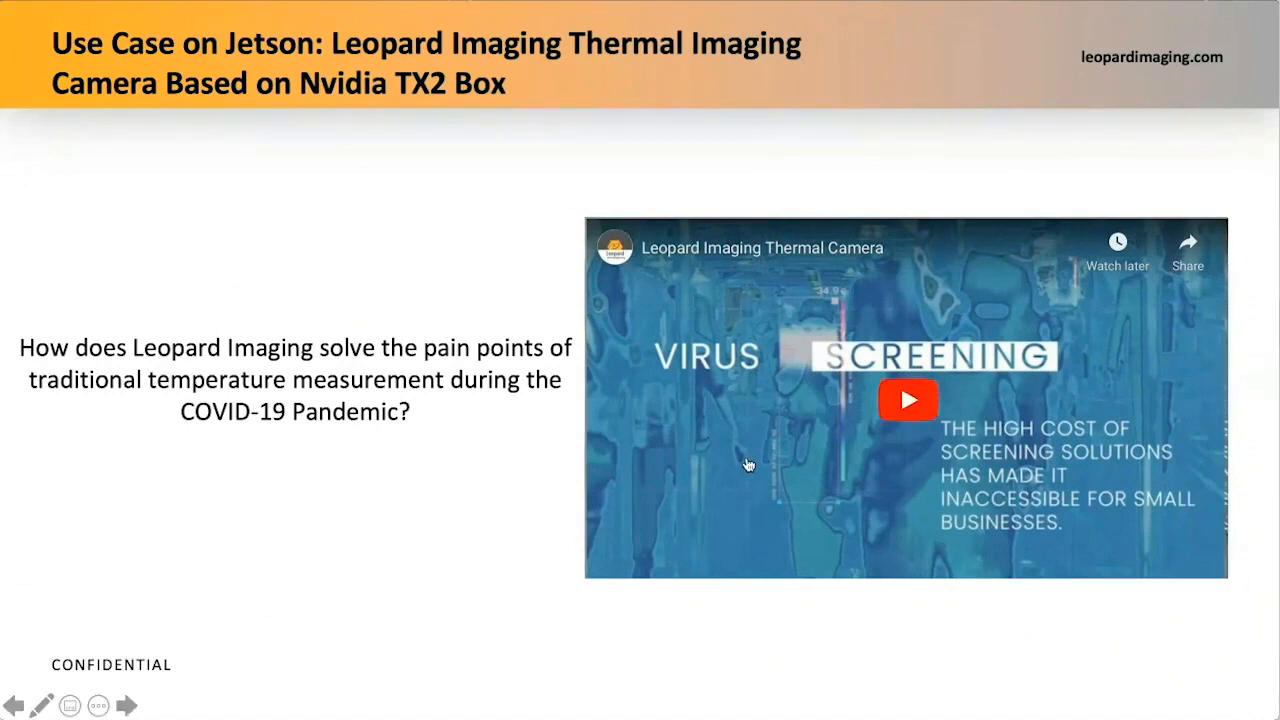
{"action": "mouse_move", "coordinate": [764, 436]}
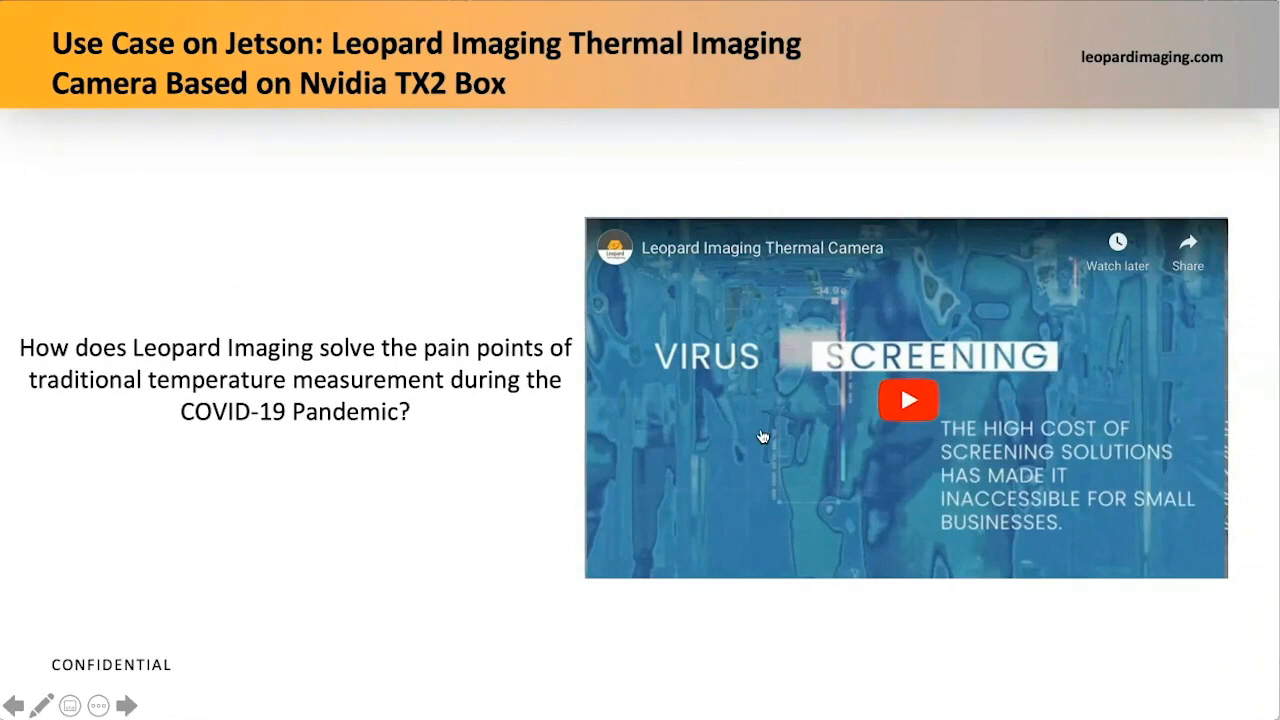
{"action": "mouse_move", "coordinate": [752, 470]}
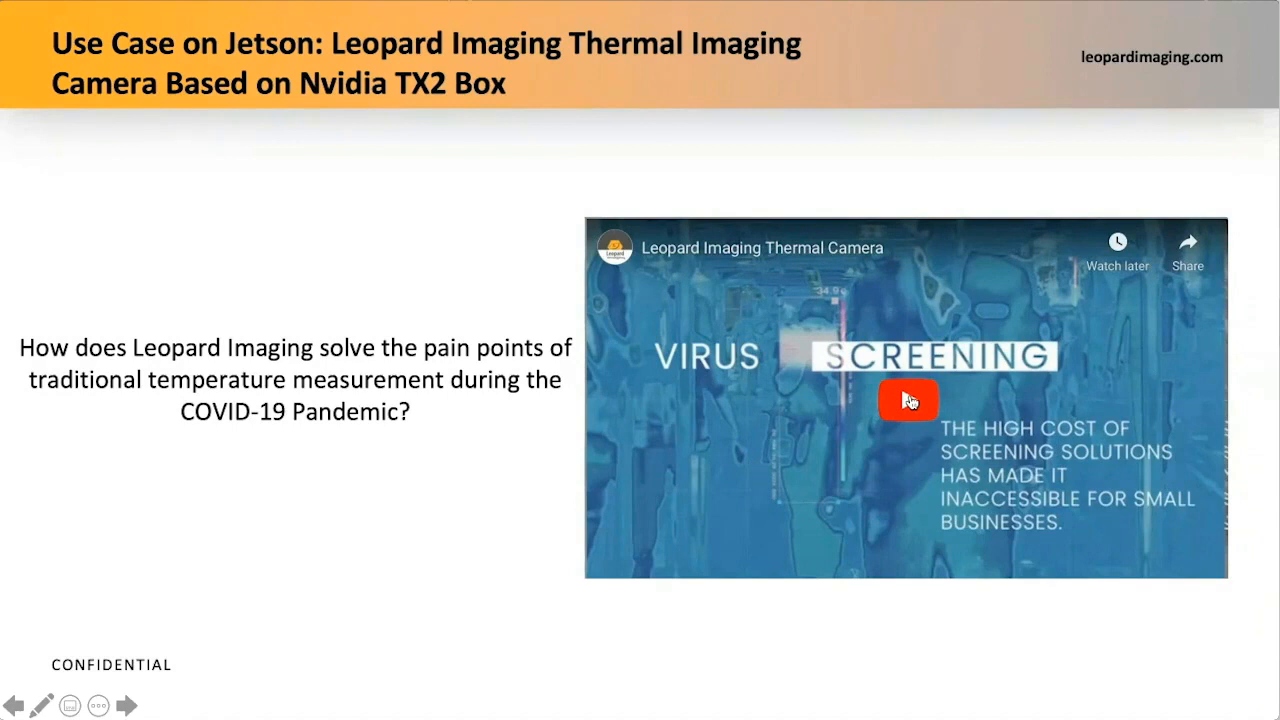
Start the embedded Leopard Imaging thermal-camera YouTube video and let the screening demo play.
{"action": "left_click", "coordinate": [908, 400]}
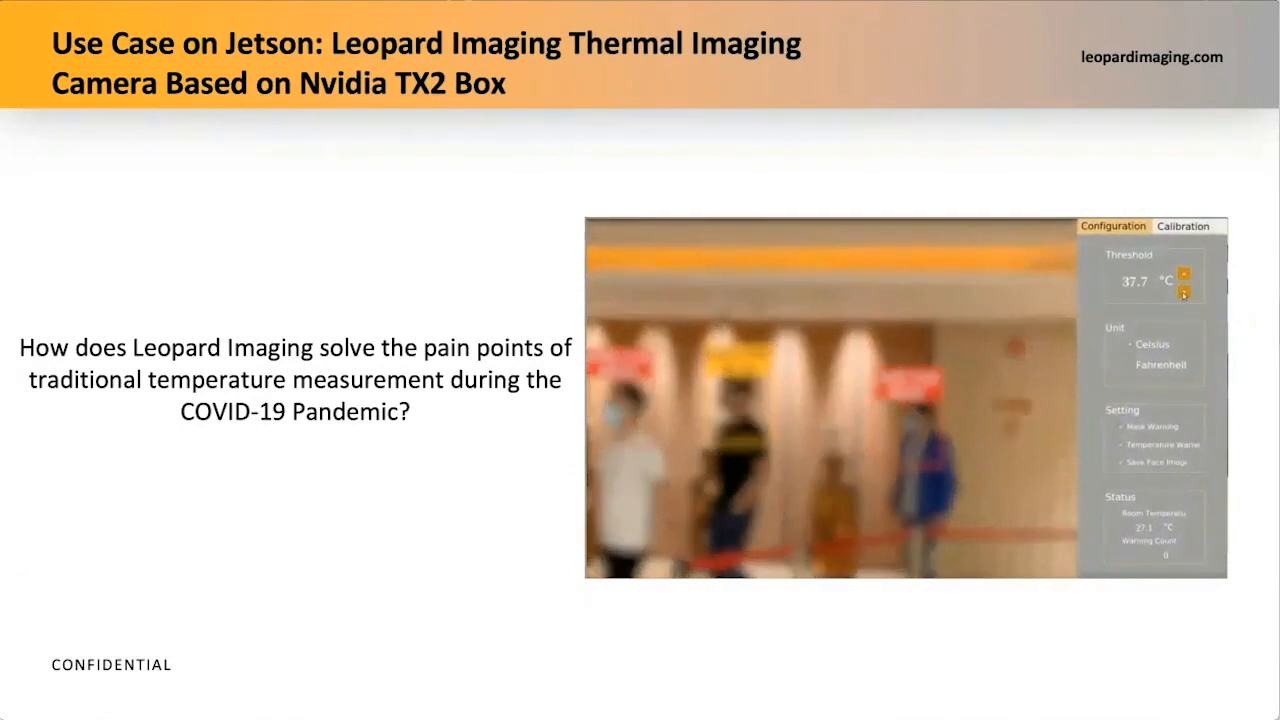
{"action": "left_click", "coordinate": [1184, 296]}
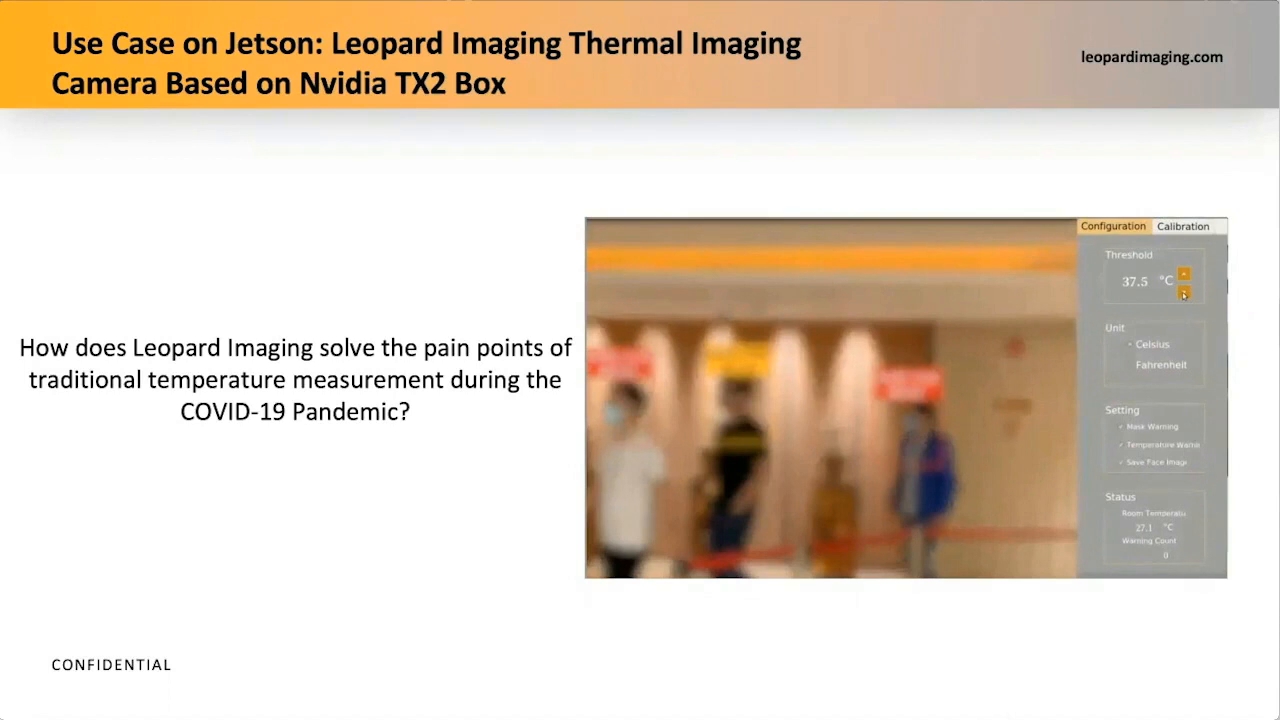